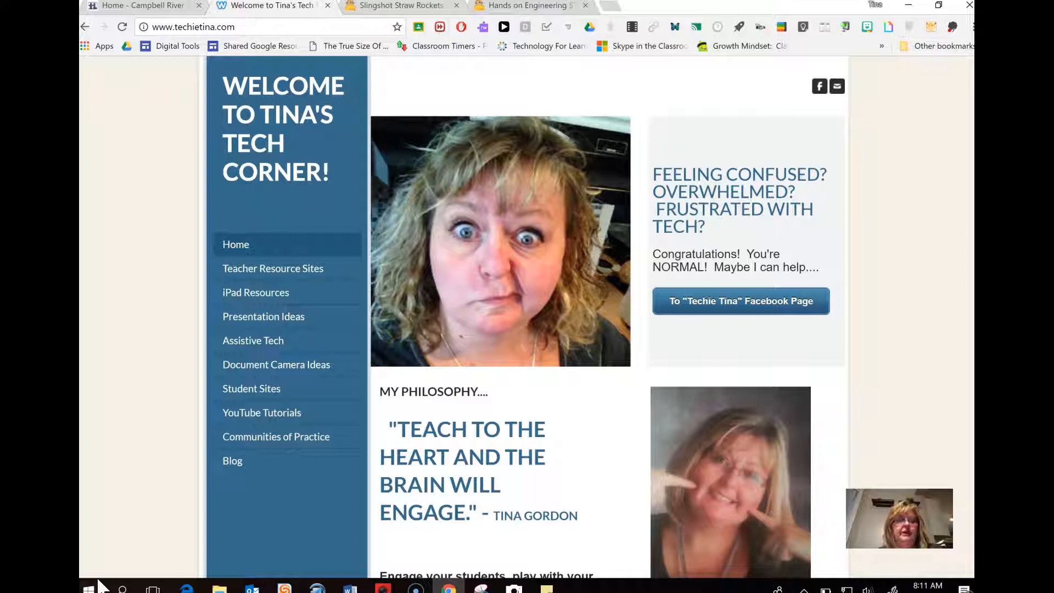
{"action": "mouse_move", "coordinate": [141, 330]}
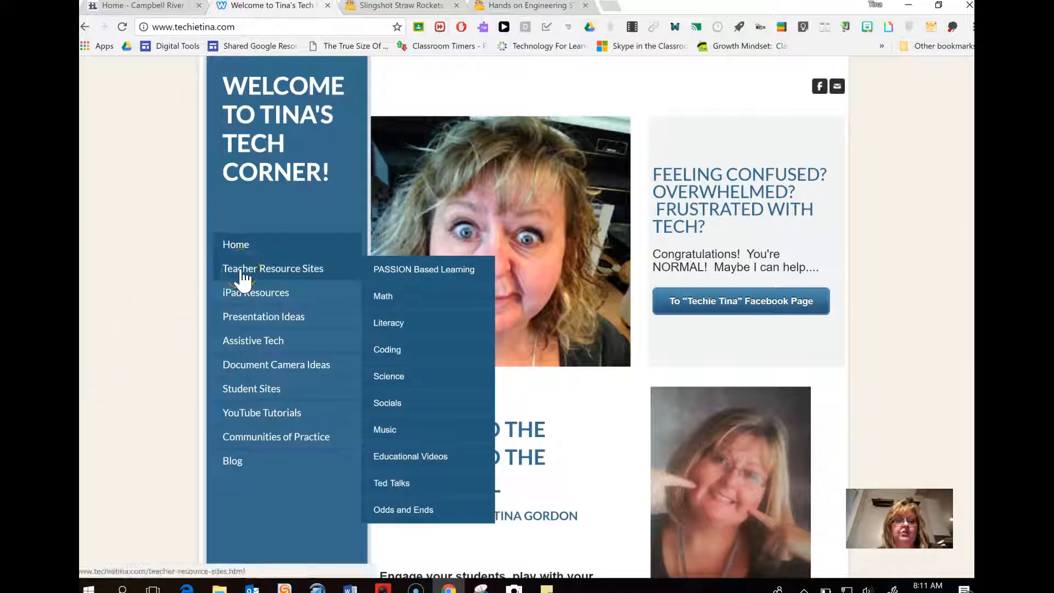
- Open the PASSION Based Learning page from Teacher Resource Sites
{"action": "left_click", "coordinate": [423, 269]}
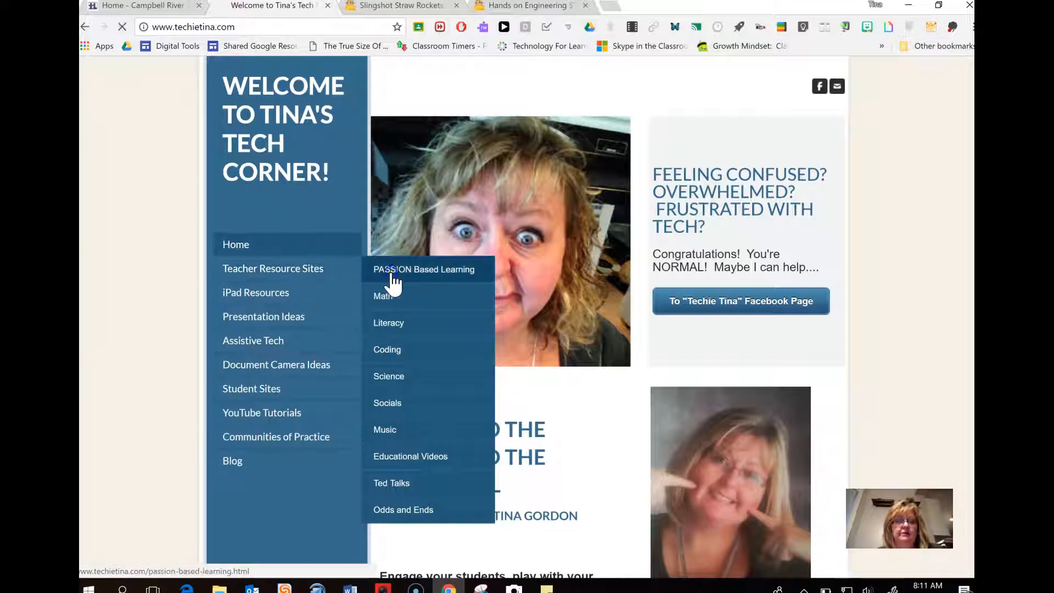
- Scroll past the PASSION Based Learning videos to the Resource Websites section
{"action": "left_click", "coordinate": [423, 269]}
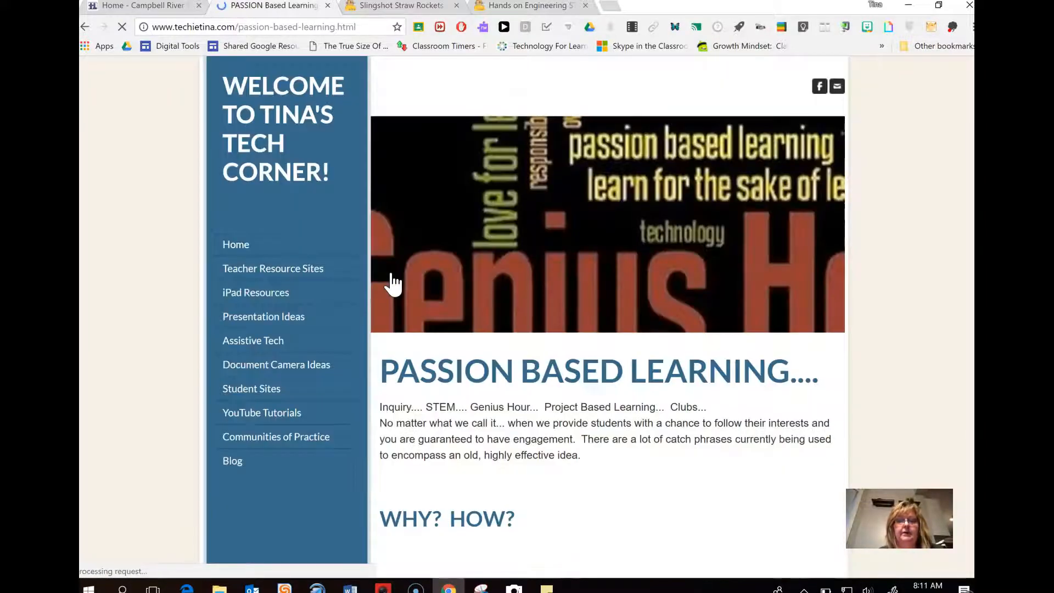
{"action": "scroll", "scroll_direction": "down", "scroll_amount": 3}
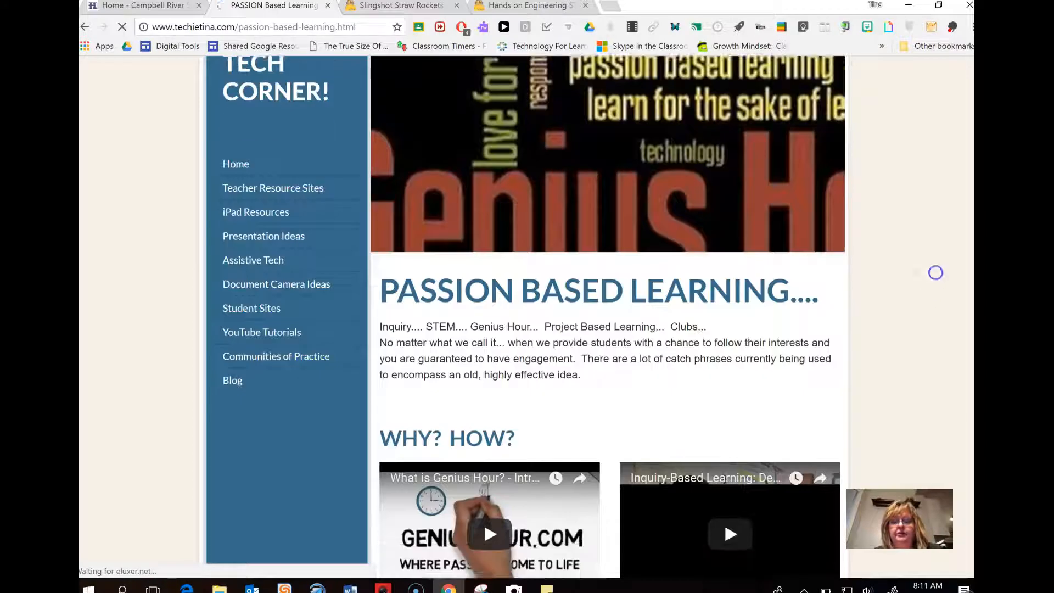
{"action": "scroll", "scroll_direction": "down", "scroll_amount": 3}
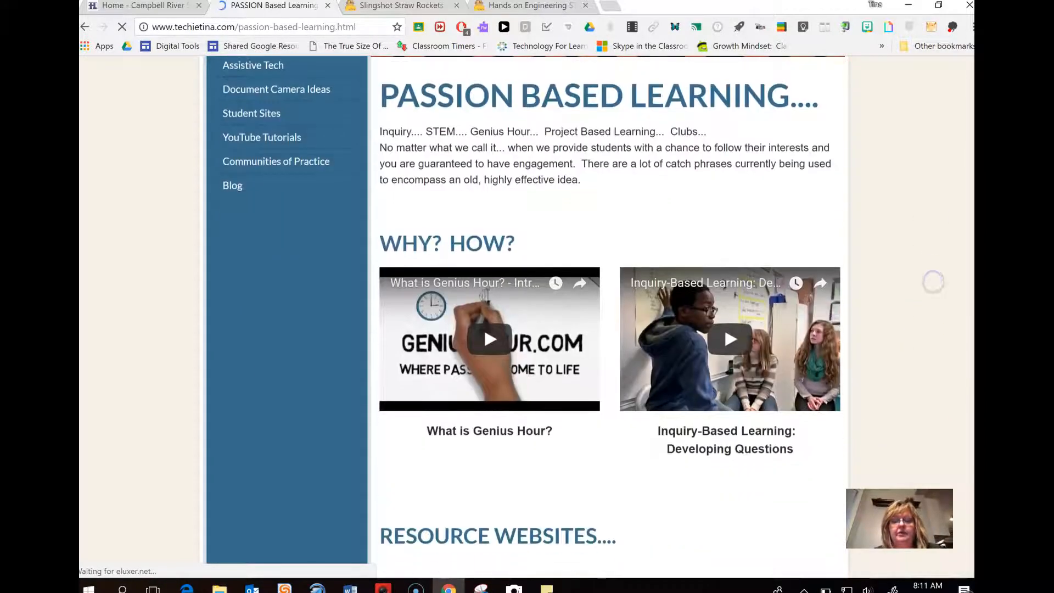
{"action": "scroll", "scroll_direction": "down", "scroll_amount": 3}
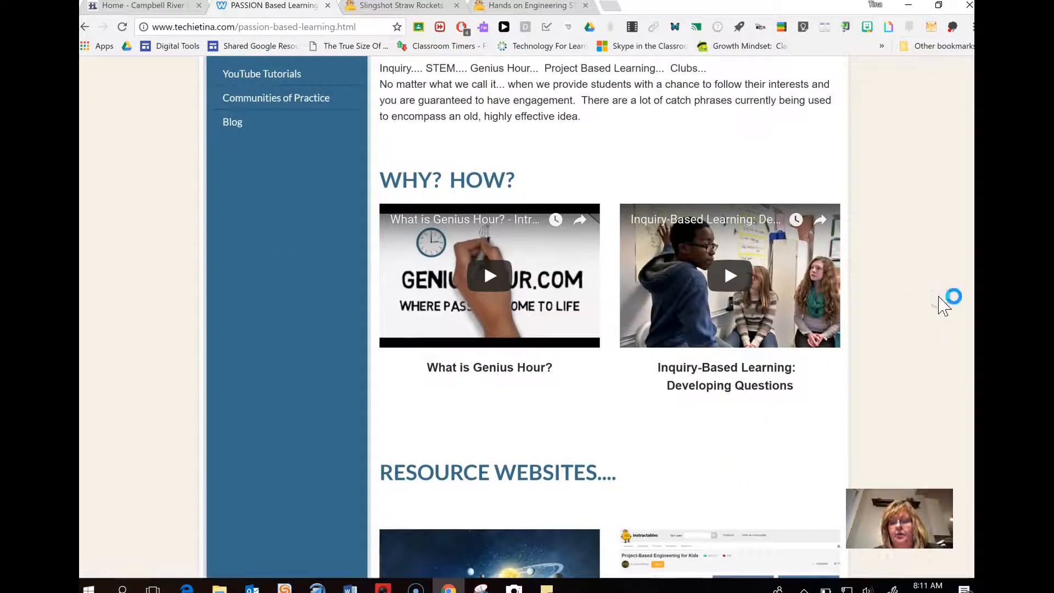
{"action": "scroll", "scroll_direction": "down", "scroll_amount": 3}
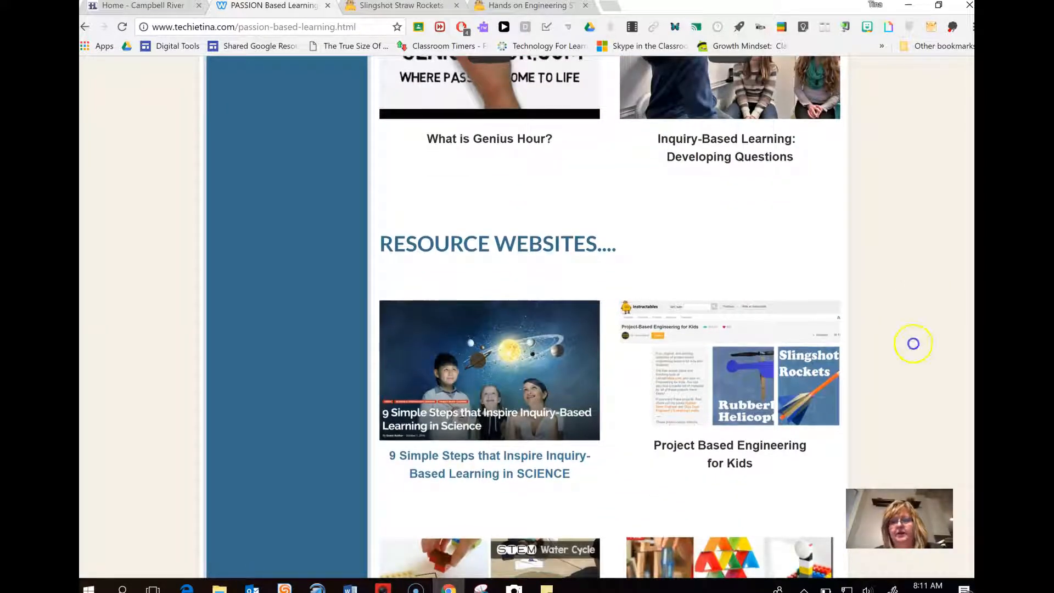
{"action": "scroll", "scroll_direction": "down", "scroll_amount": 3}
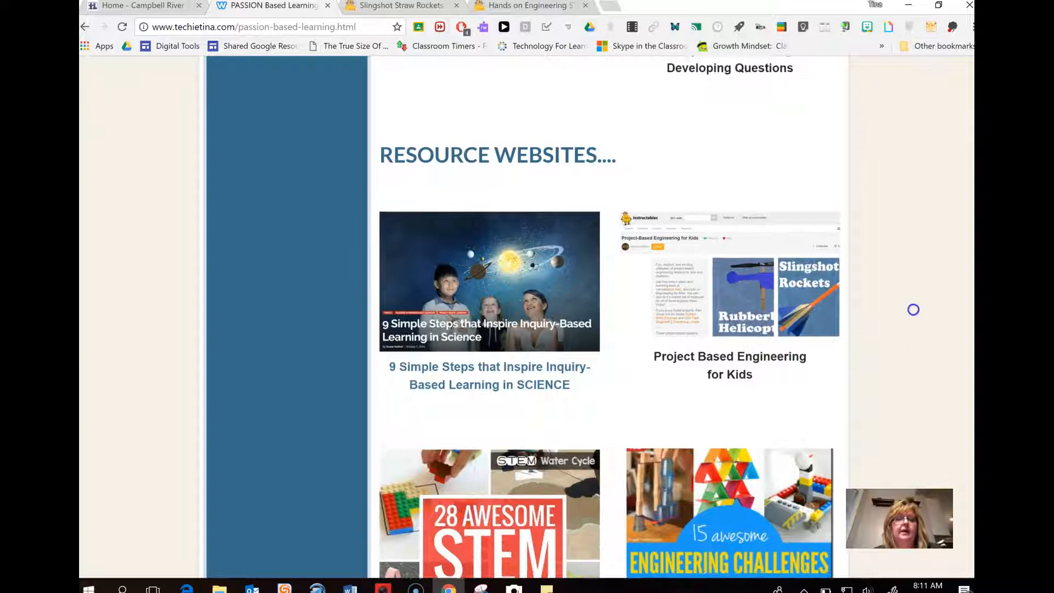
{"action": "scroll", "scroll_direction": "down", "scroll_amount": 3}
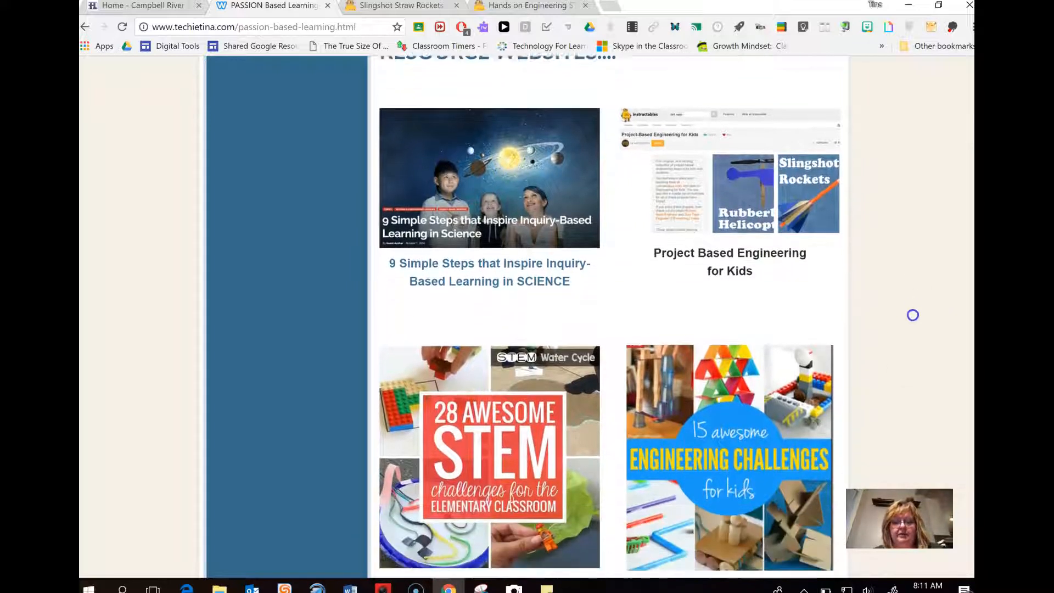
{"action": "scroll", "scroll_direction": "down", "scroll_amount": 3}
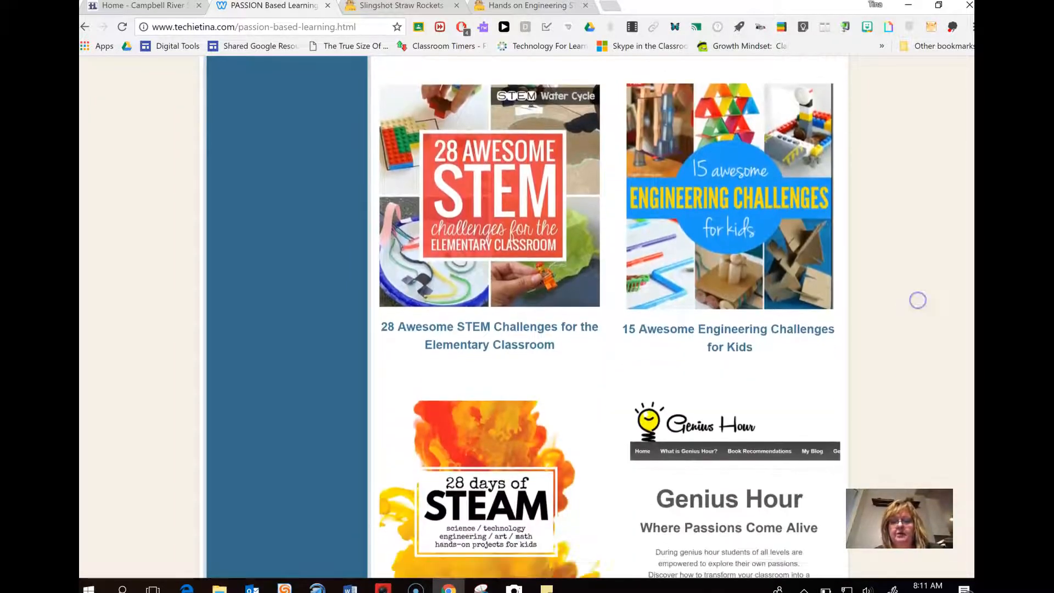
{"action": "scroll", "scroll_direction": "down", "scroll_amount": 3}
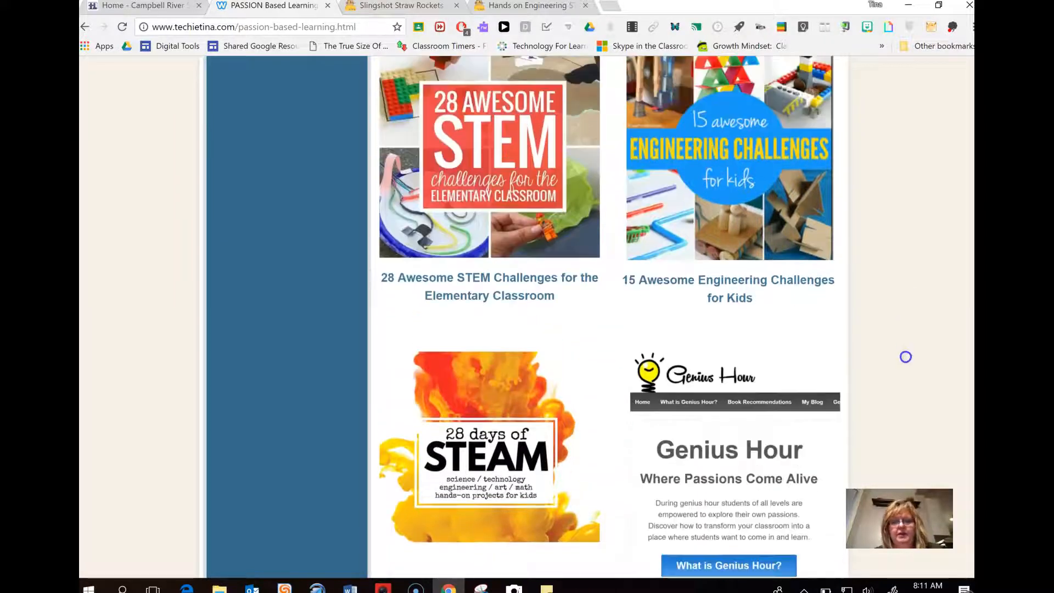
{"action": "scroll", "scroll_direction": "up", "scroll_amount": 3}
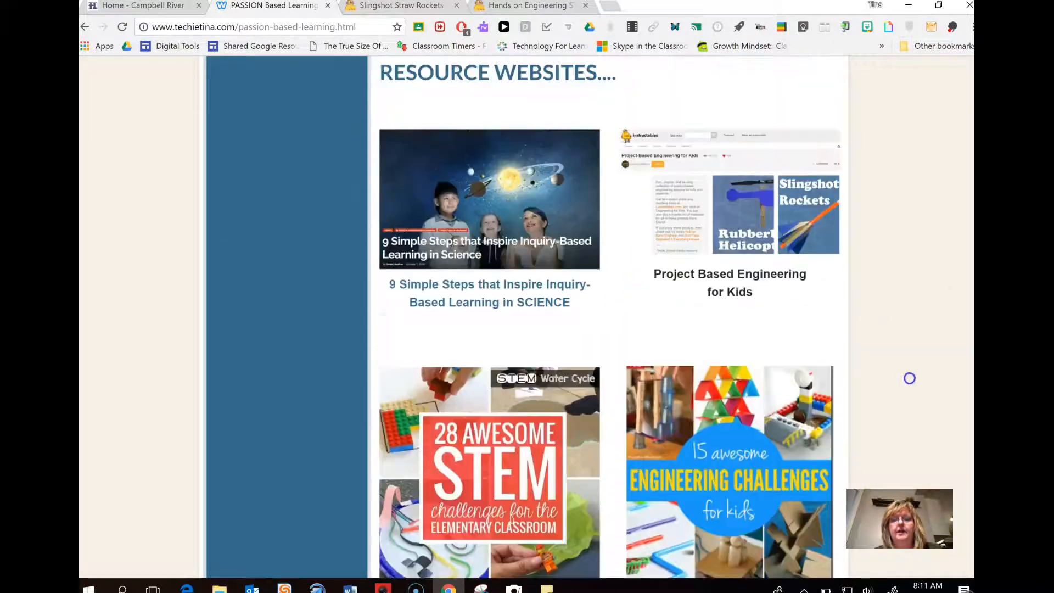
{"action": "scroll", "scroll_direction": "up", "scroll_amount": 3}
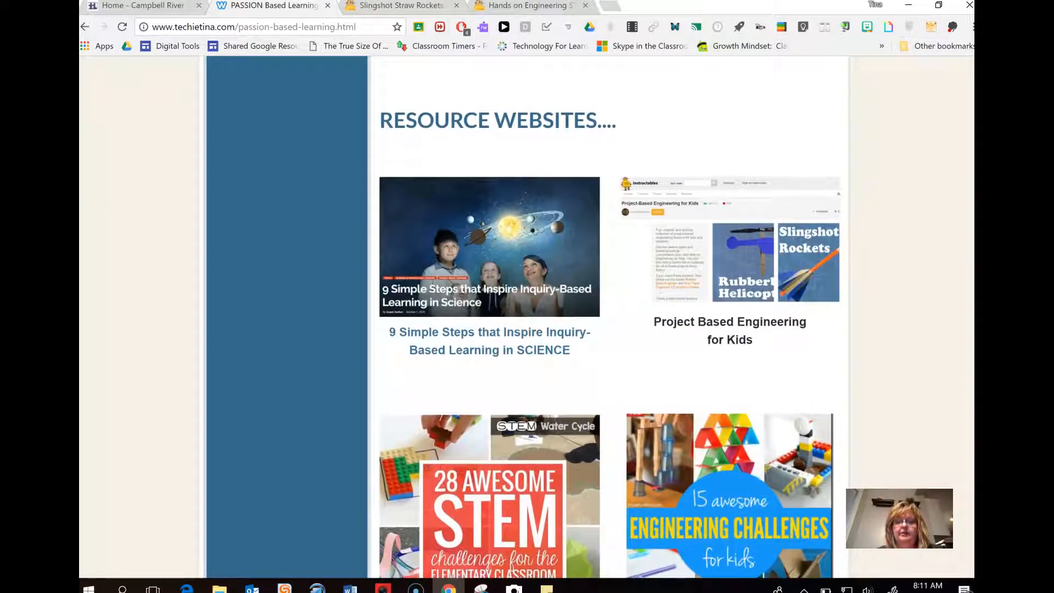
{"action": "mouse_move", "coordinate": [776, 285]}
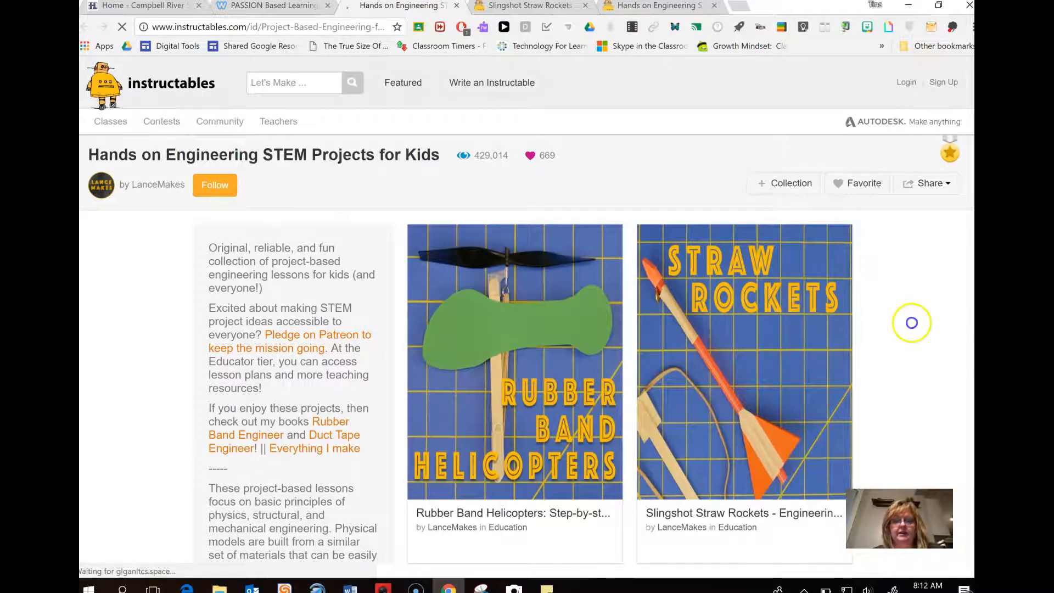
- Scroll through the project cards like Pyramid Catapult and Zipline Racers
{"action": "scroll", "scroll_direction": "down", "scroll_amount": 3}
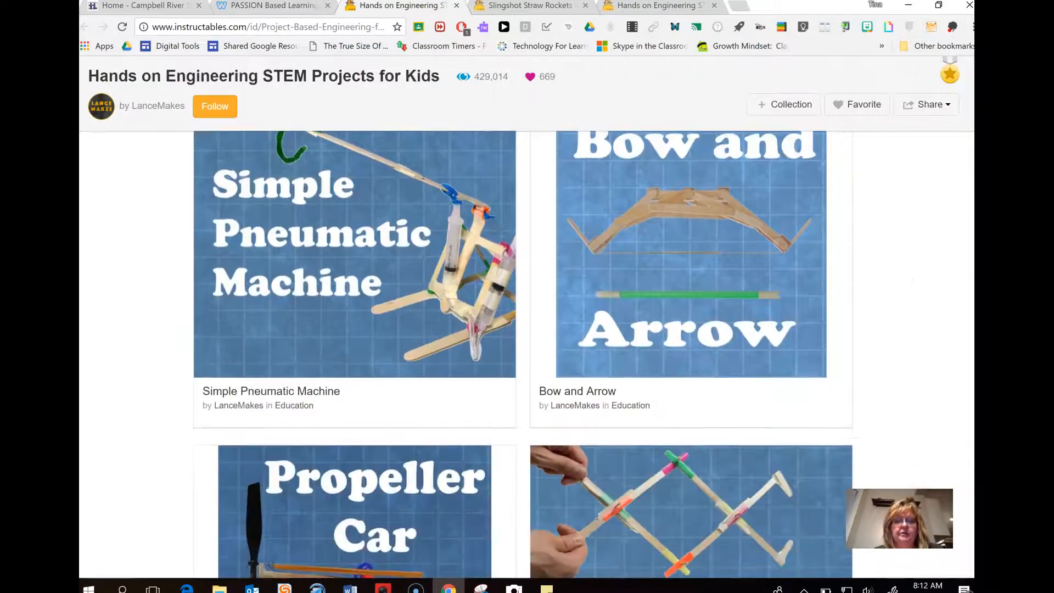
{"action": "scroll", "scroll_direction": "down", "scroll_amount": 3}
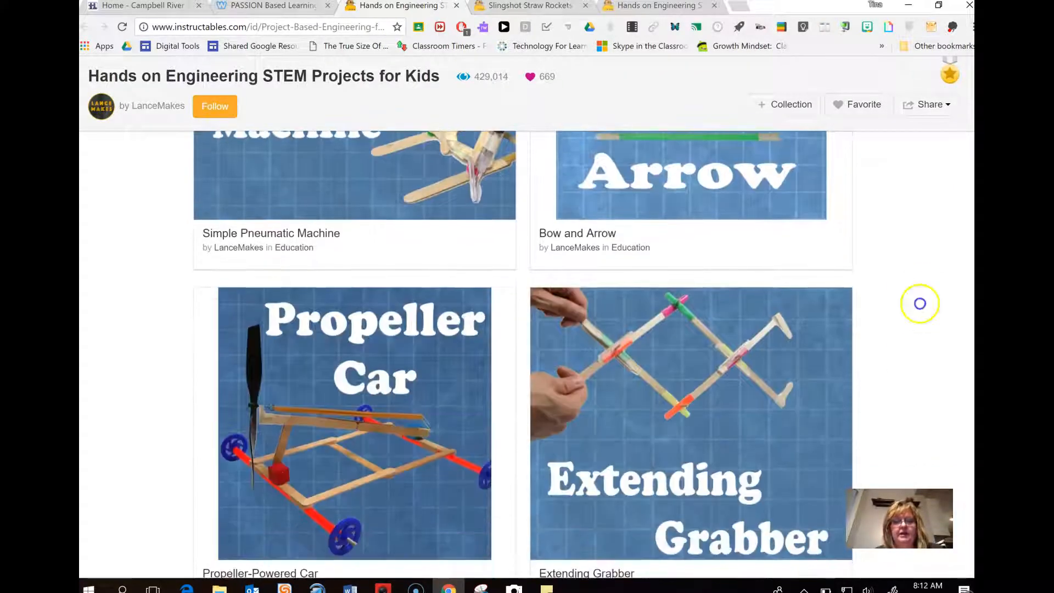
{"action": "scroll", "scroll_direction": "down", "scroll_amount": 3}
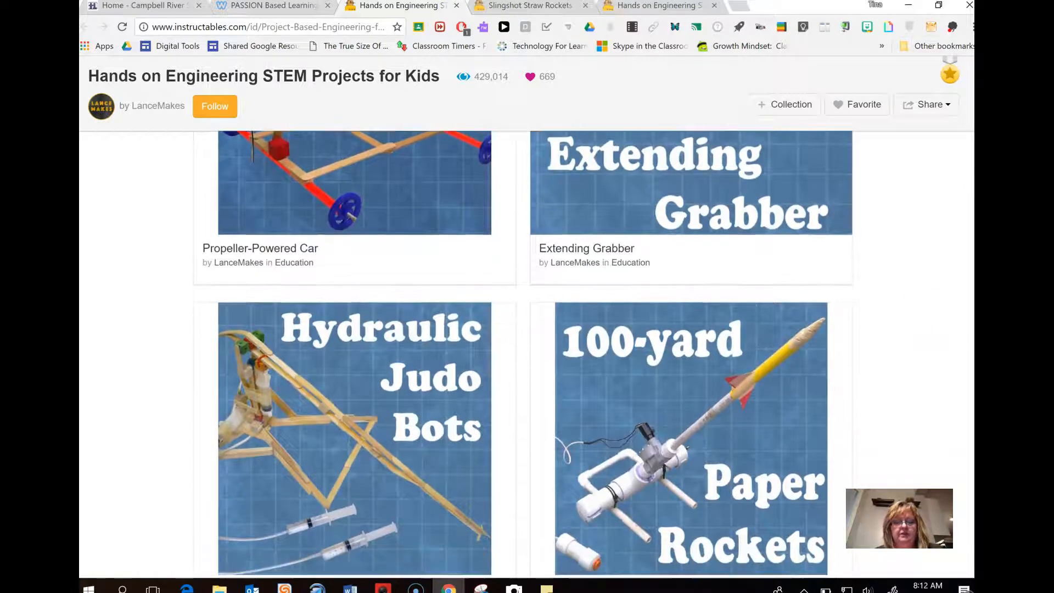
{"action": "scroll", "scroll_direction": "down", "scroll_amount": 3}
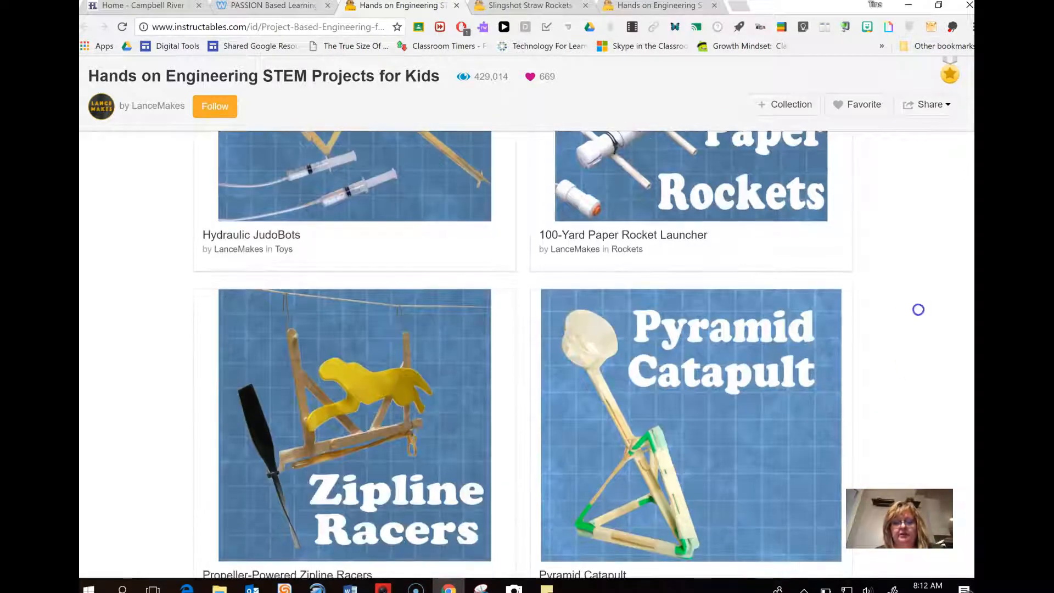
{"action": "scroll", "scroll_direction": "down", "scroll_amount": 3}
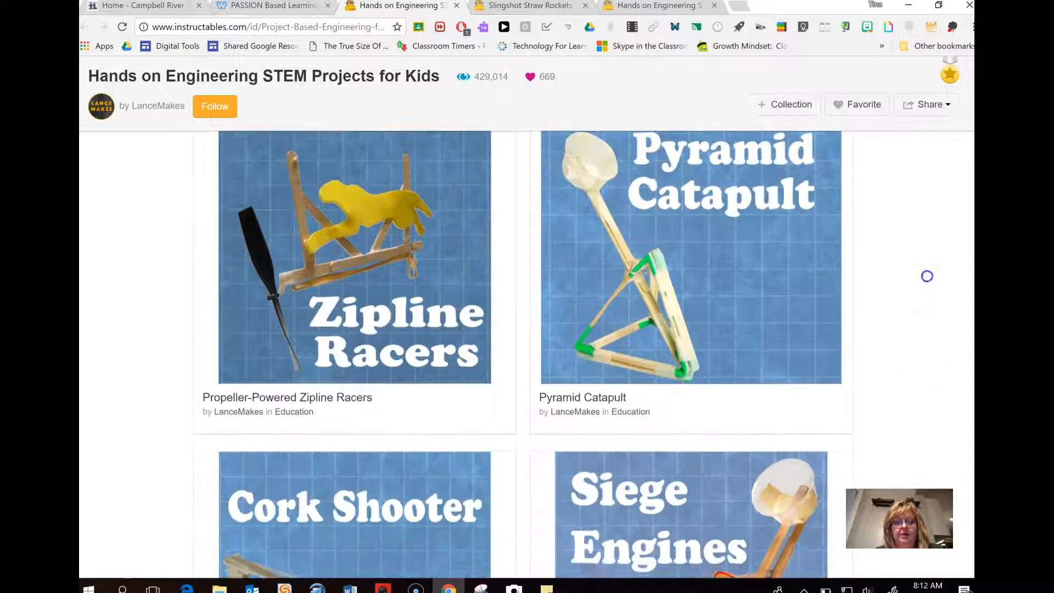
{"action": "scroll", "scroll_direction": "down", "scroll_amount": 3}
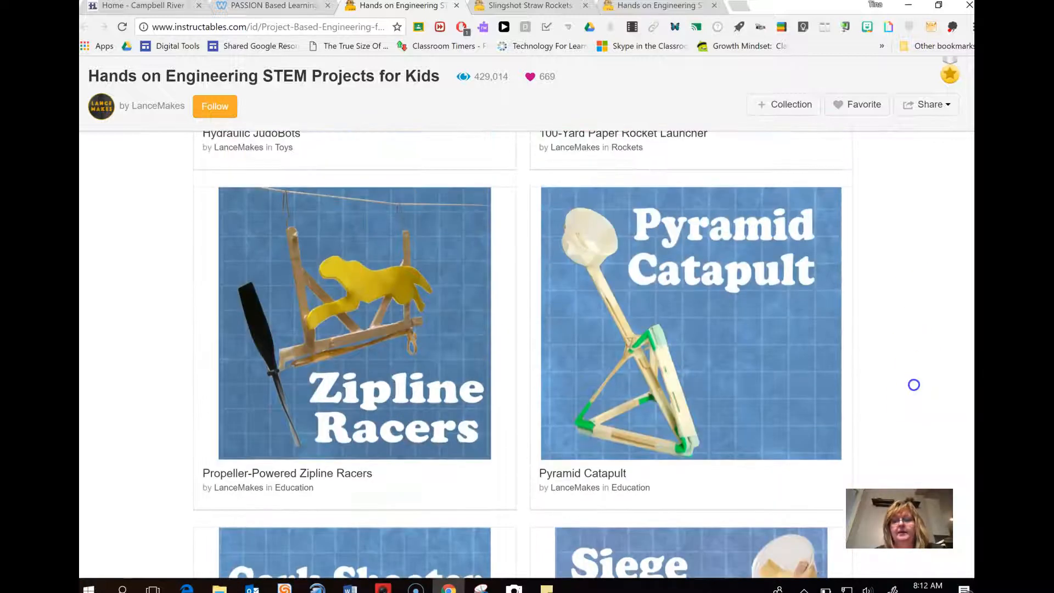
{"action": "scroll", "scroll_direction": "down", "scroll_amount": 3}
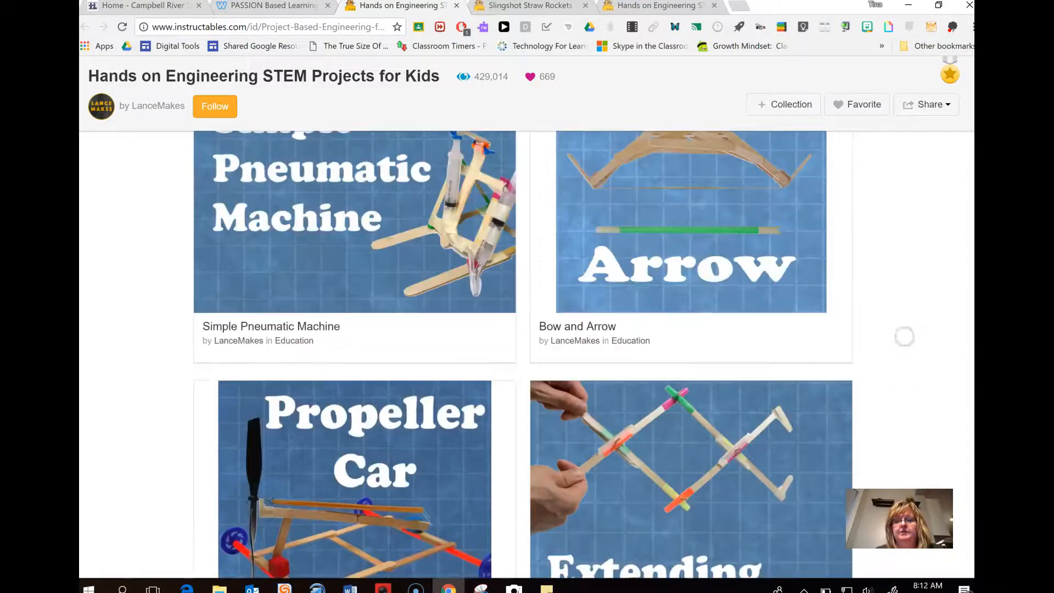
{"action": "scroll", "scroll_direction": "up", "scroll_amount": 3}
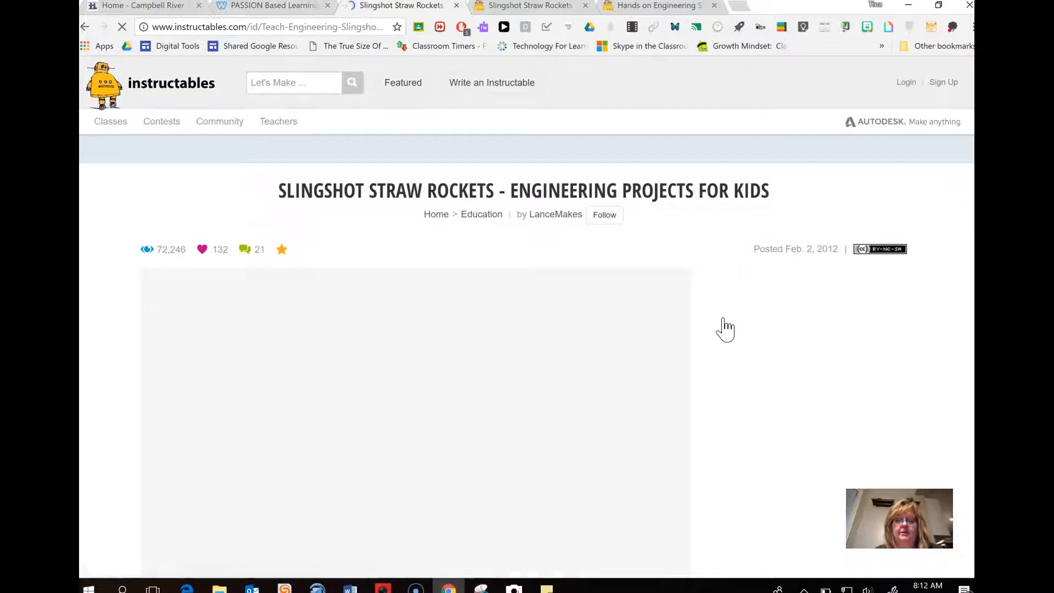
- Scroll past the Slingshot Straw Rockets video to the introduction text
{"action": "scroll", "scroll_direction": "down", "scroll_amount": 3}
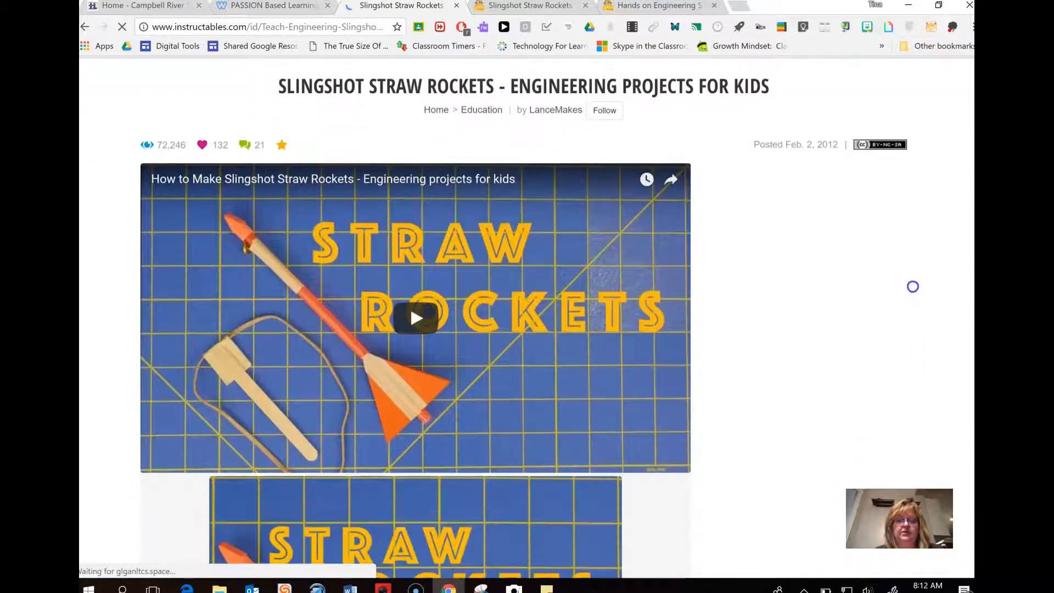
{"action": "scroll", "scroll_direction": "down", "scroll_amount": 3}
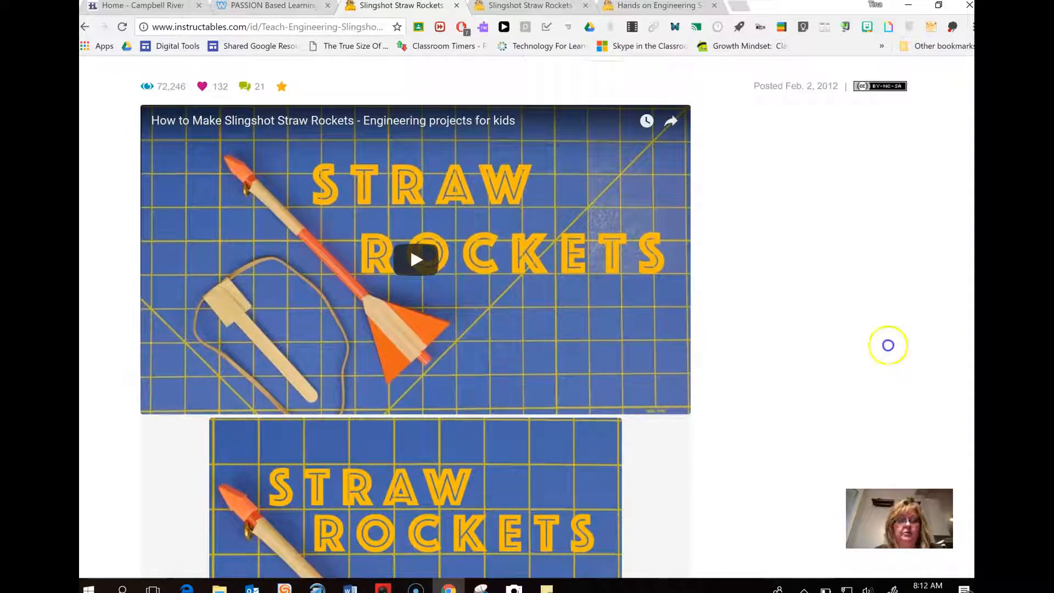
{"action": "scroll", "scroll_direction": "down", "scroll_amount": 3}
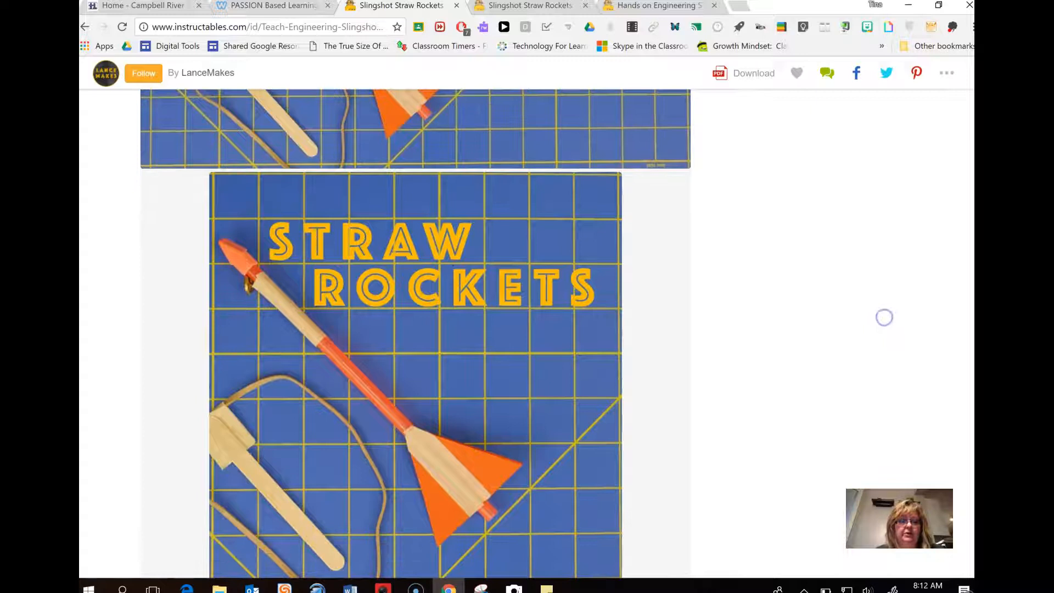
{"action": "scroll", "scroll_direction": "down", "scroll_amount": 3}
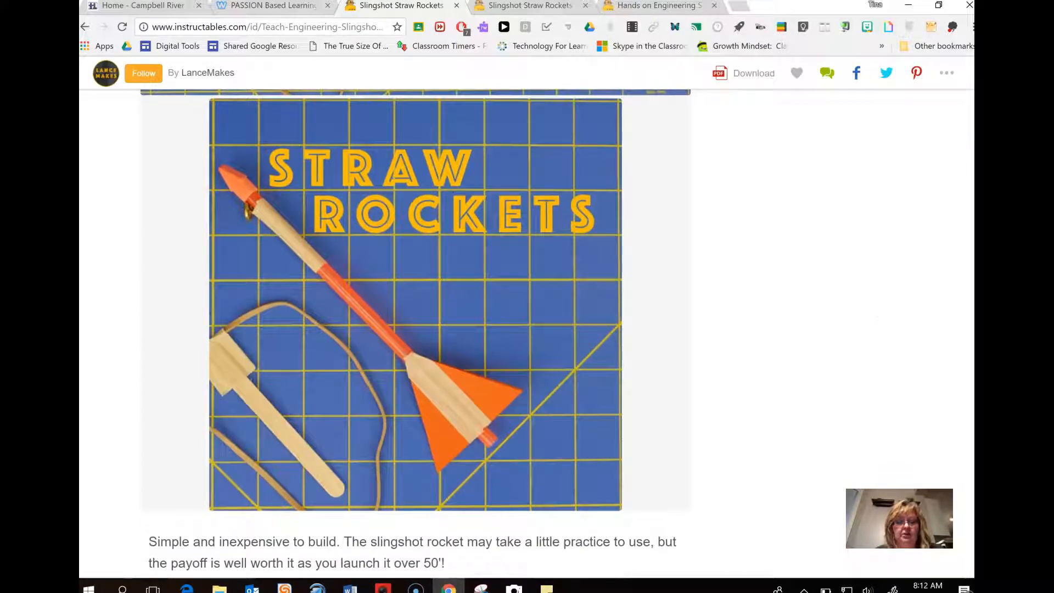
{"action": "scroll", "scroll_direction": "down", "scroll_amount": 3}
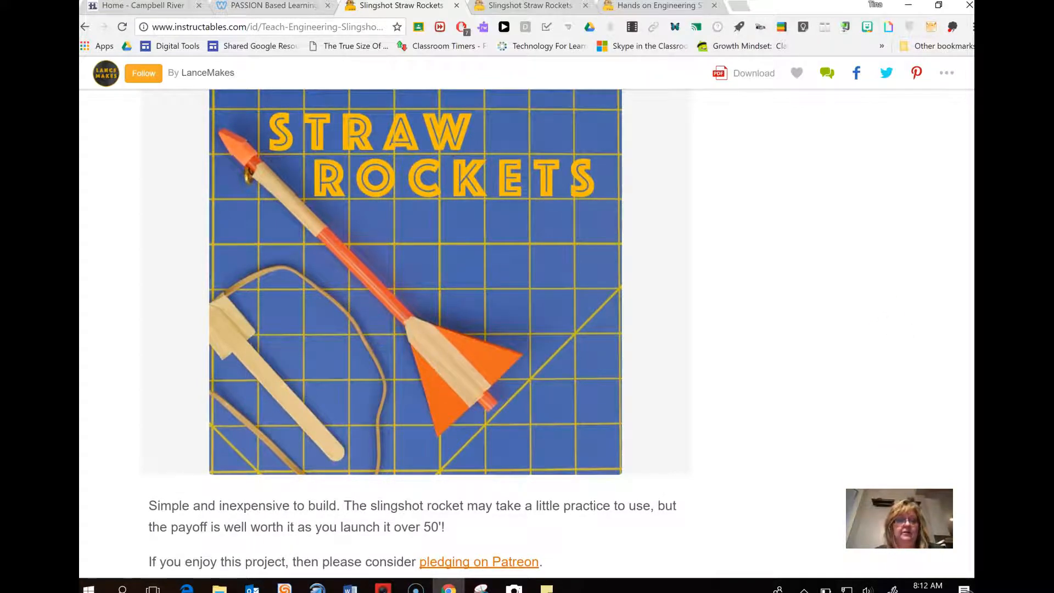